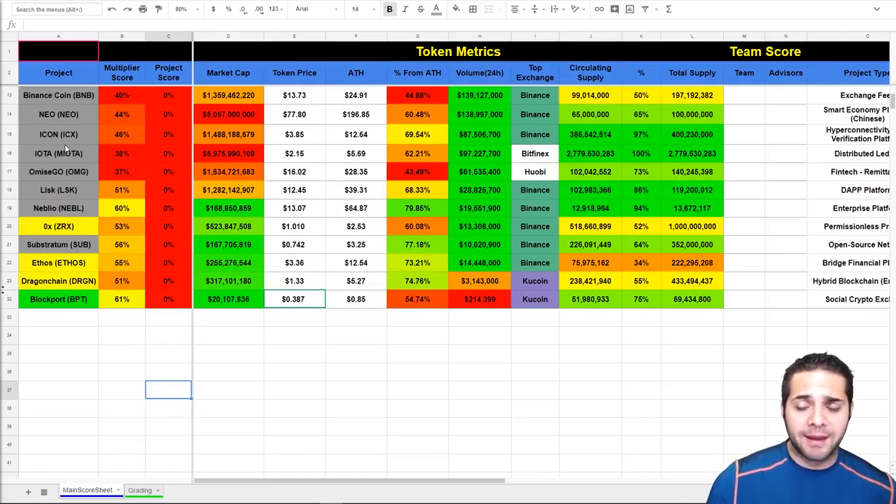
# - Inspect the linked-website formulas for ICON and 0x and the grading cell feeding a project score
pyautogui.click(59, 134)
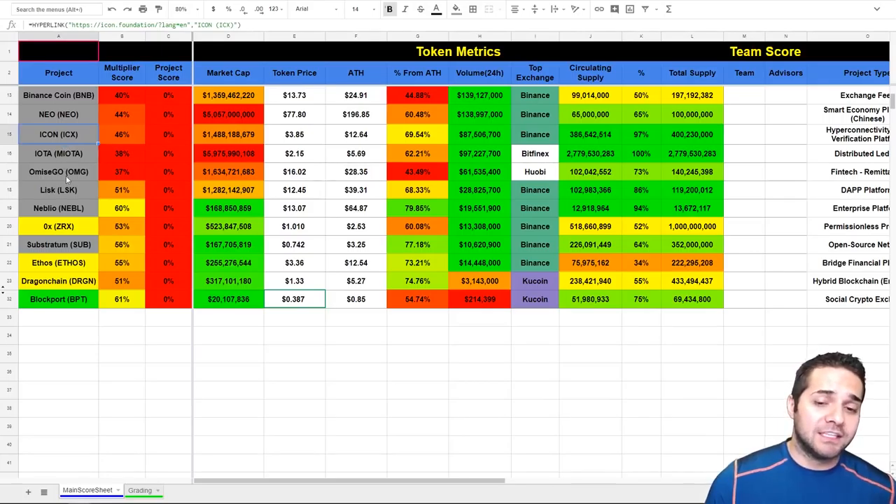
pyautogui.click(59, 227)
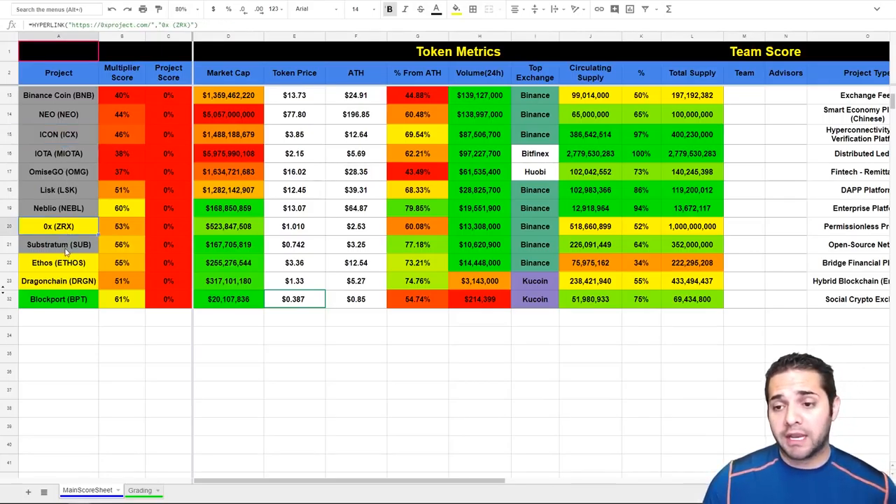
pyautogui.click(59, 299)
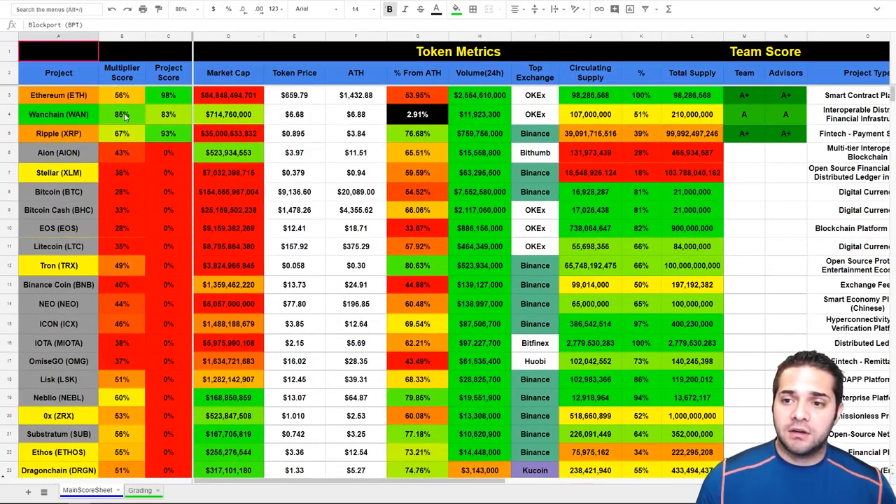
pyautogui.click(168, 115)
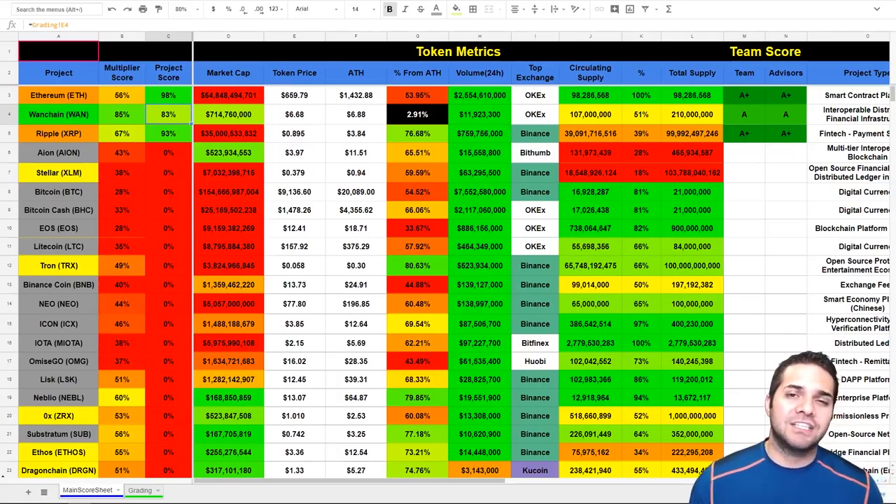
pyautogui.scroll(-3)
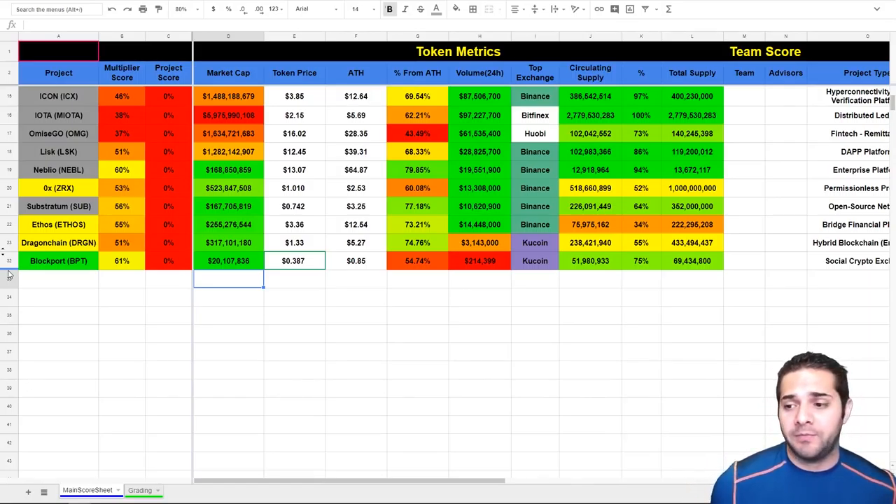
# - Select cells in Blockport's token metrics area and move to the Team Score and Project Info columns
pyautogui.click(355, 278)
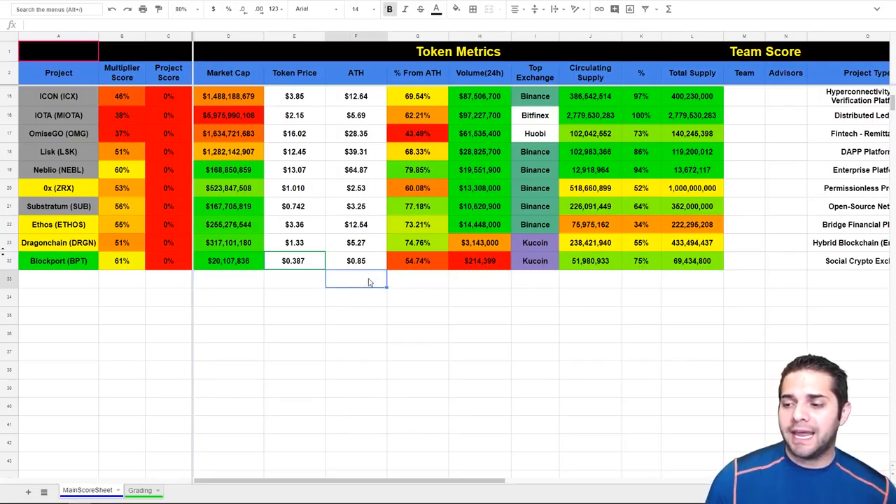
pyautogui.moveTo(375, 277)
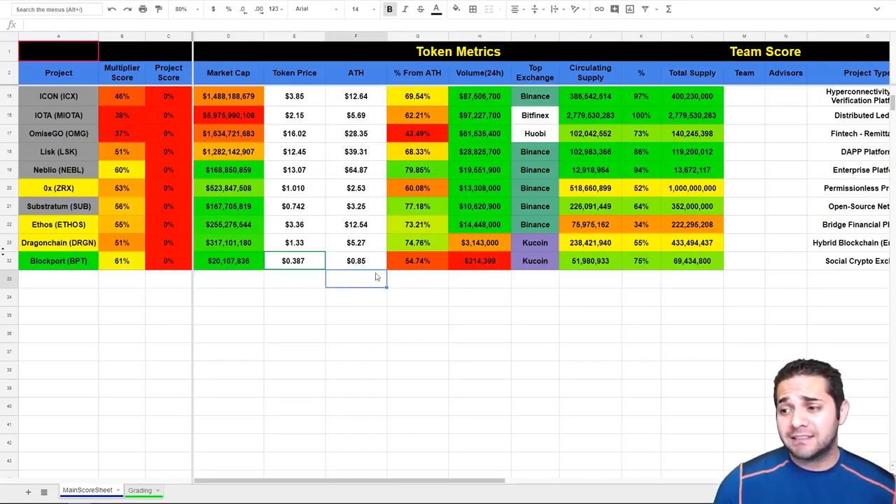
pyautogui.click(417, 277)
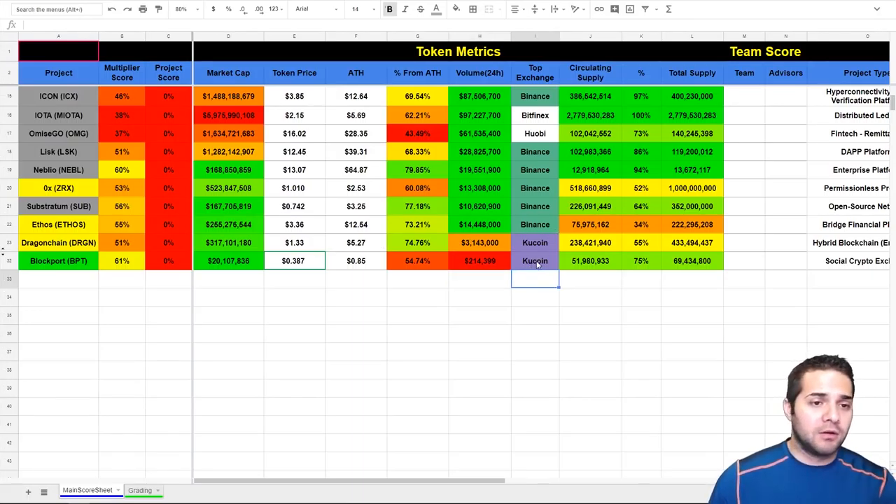
pyautogui.click(591, 278)
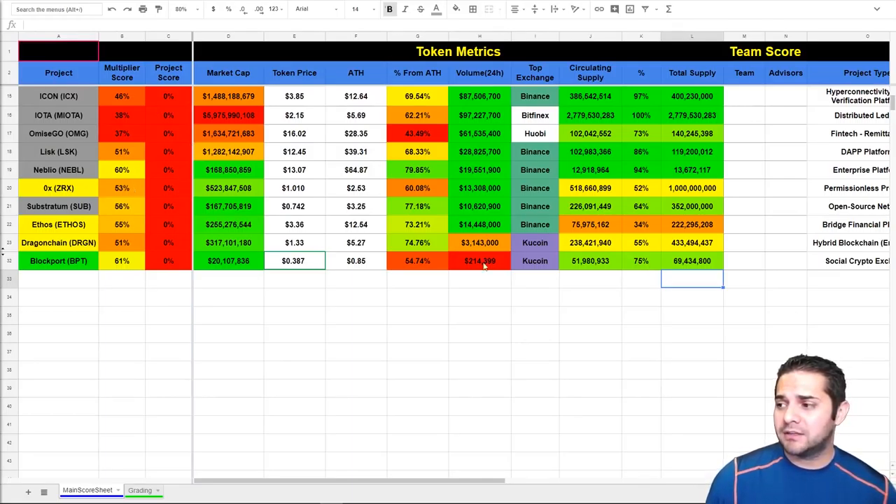
pyautogui.scroll(3)
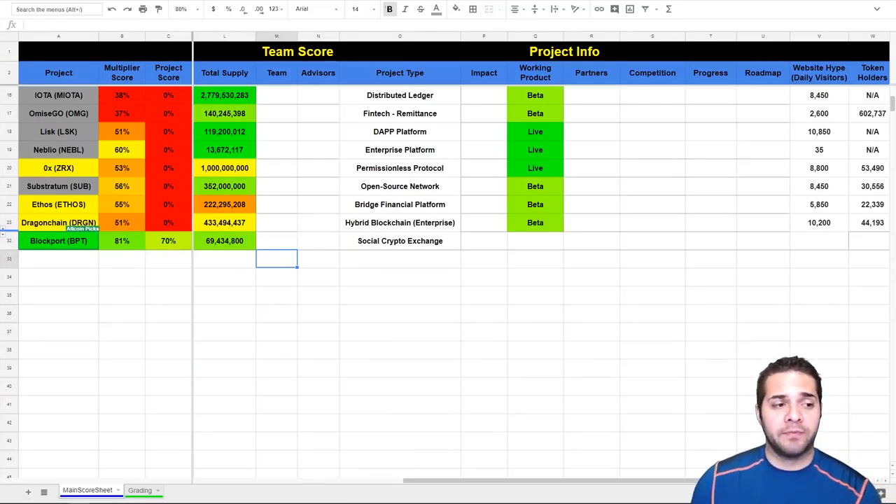
# - Enter a team grade of C- for Blockport
pyautogui.write('C-')
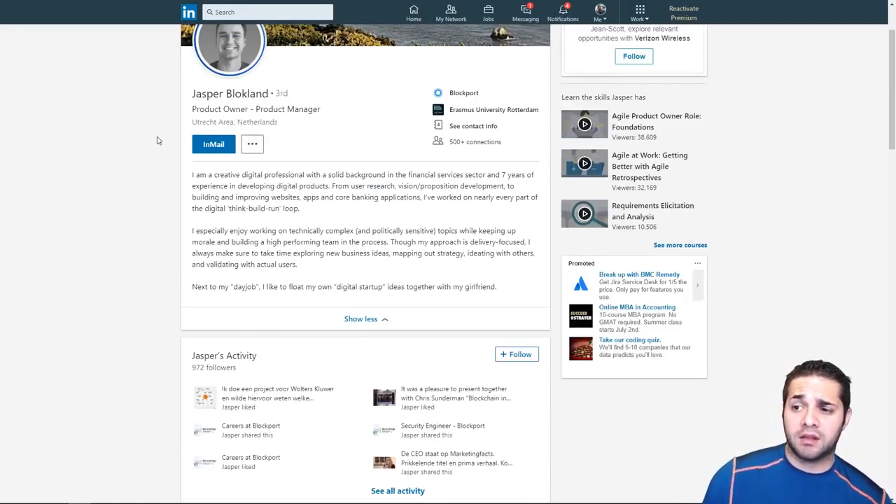
pyautogui.scroll(3)
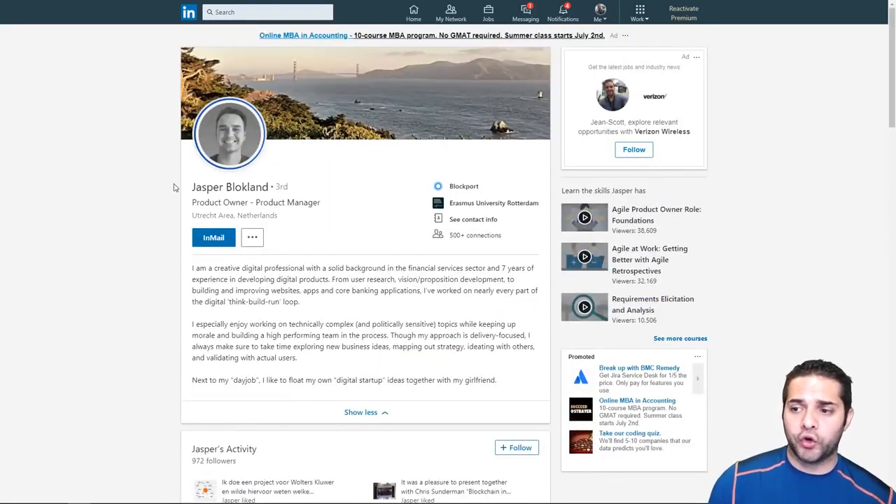
pyautogui.scroll(-3)
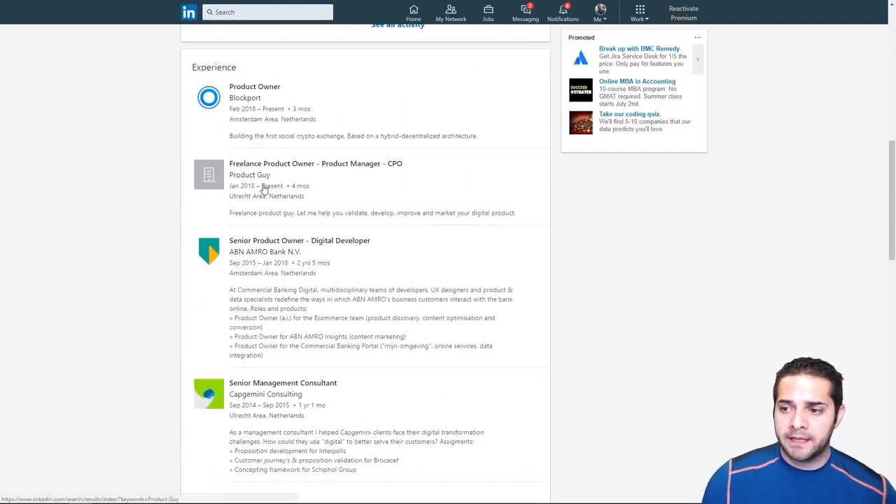
pyautogui.scroll(-3)
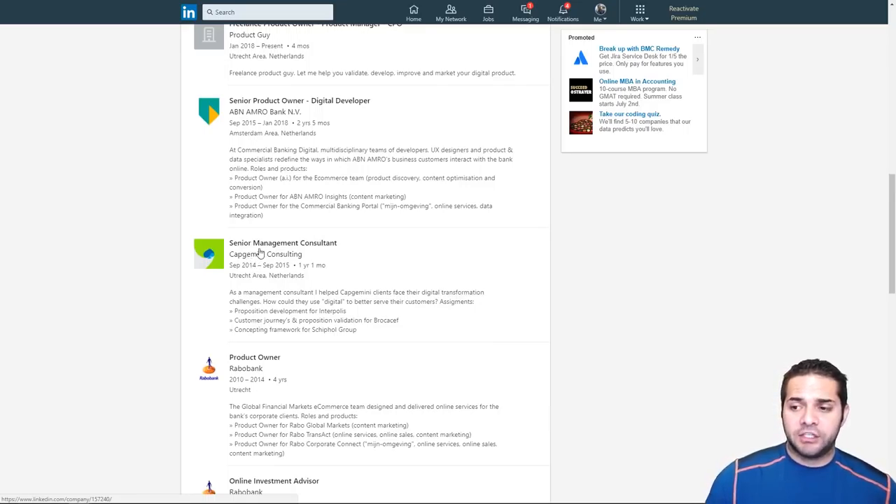
pyautogui.scroll(-3)
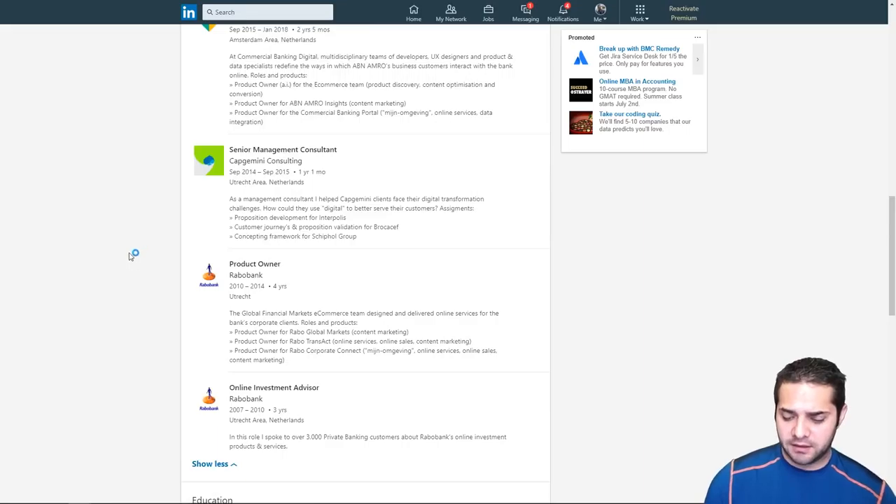
pyautogui.scroll(3)
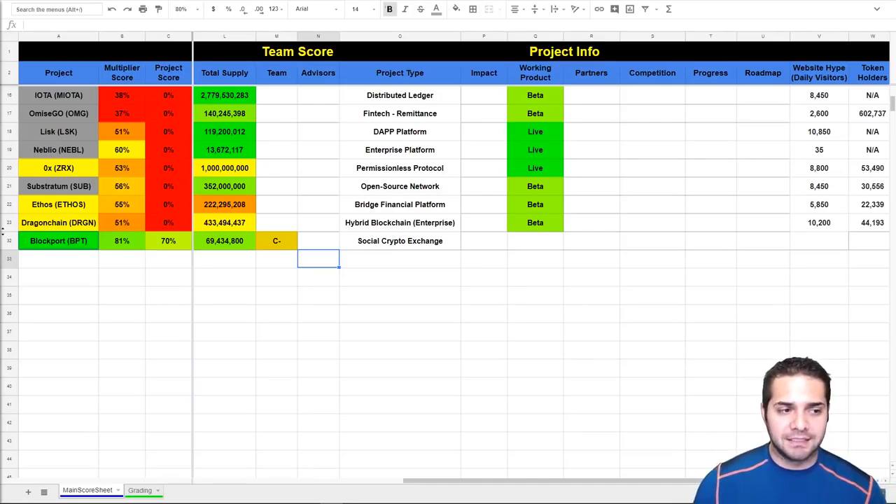
# - Enter an advisors grade of B- for Blockport
pyautogui.write('B-')
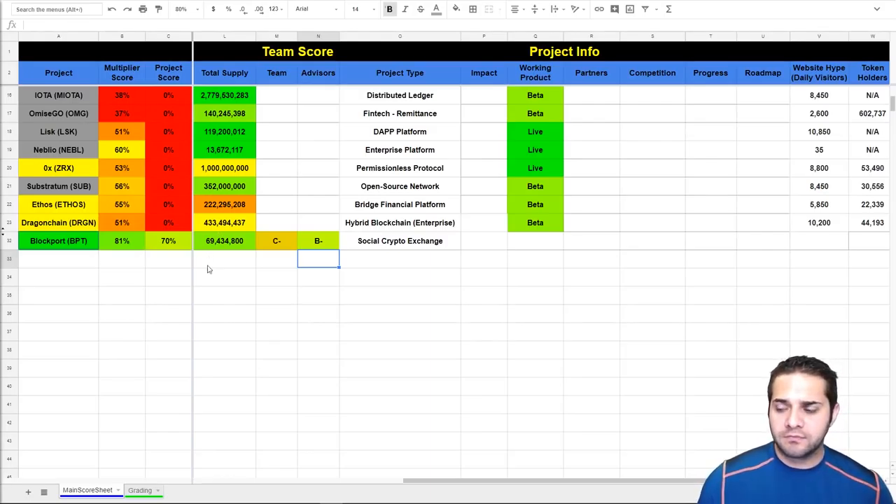
pyautogui.click(400, 257)
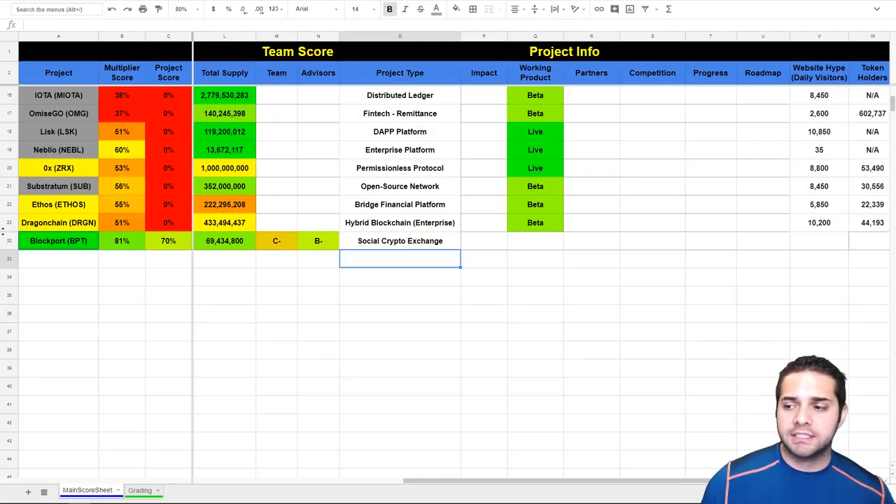
# - Enter an impact grade of B in Blockport's Impact cell
pyautogui.click(483, 257)
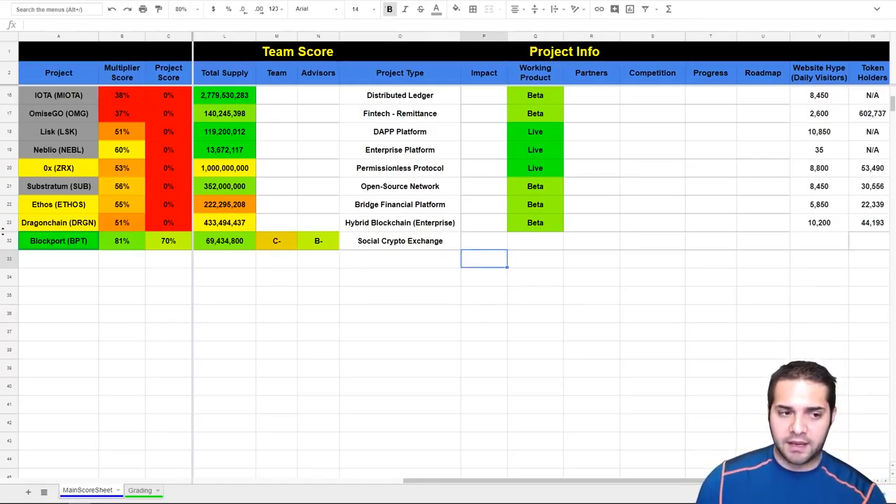
pyautogui.write('B')
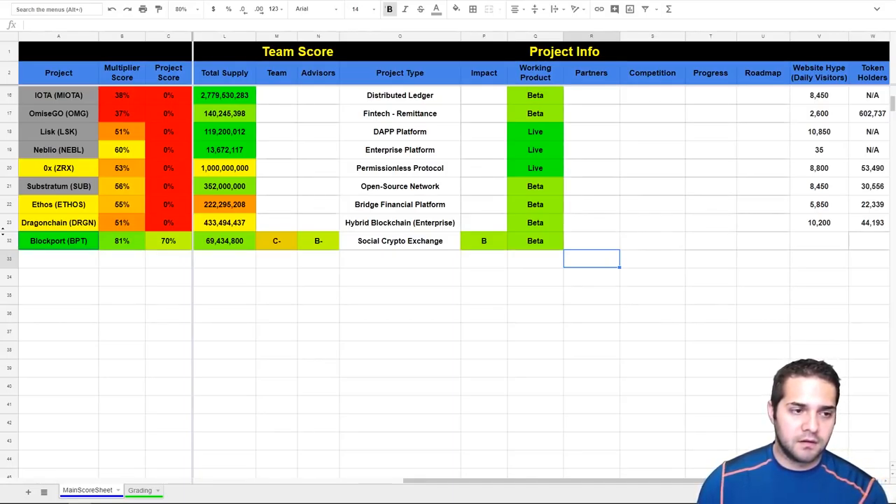
# - Enter B- grades in Blockport's Partners and Competition cells
pyautogui.write('B-')
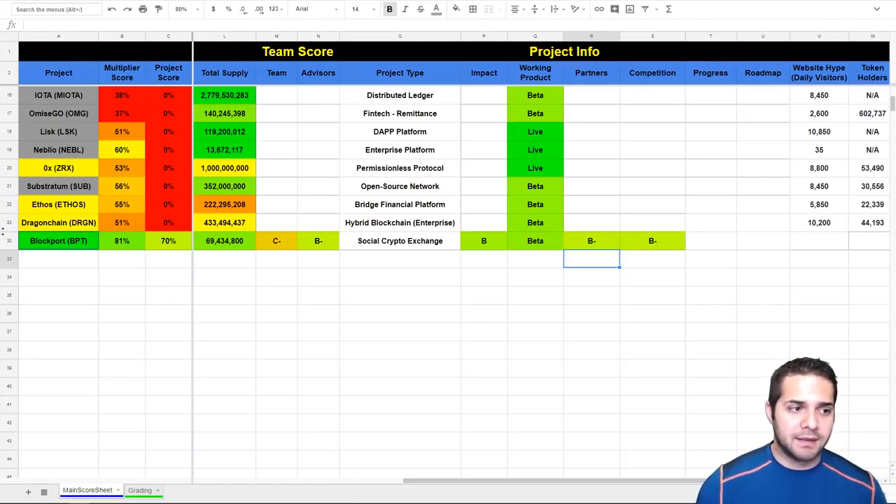
pyautogui.write('B-')
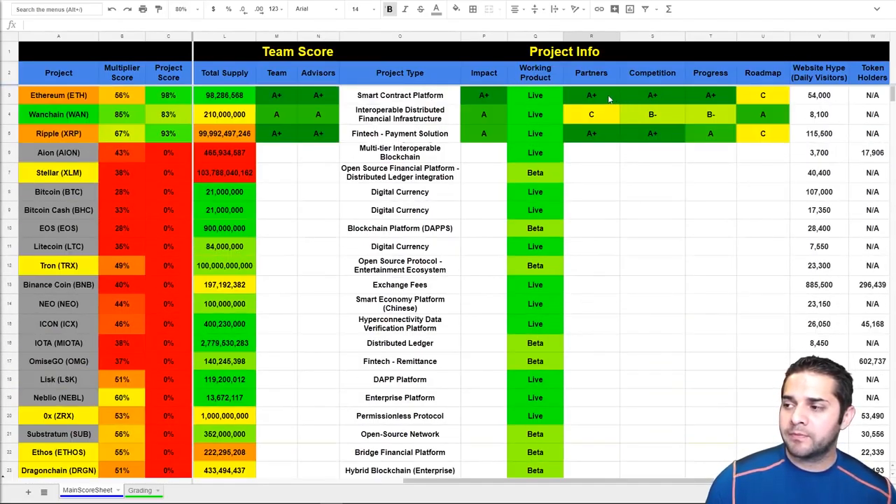
pyautogui.moveTo(705, 120)
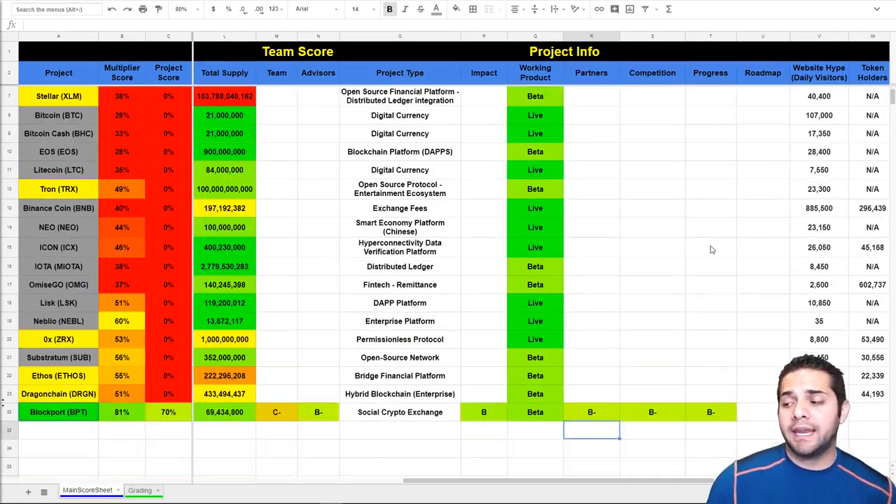
# - Move the sheet to Blockport's Roadmap and Red Flags columns after the B- progress grade
pyautogui.scroll(-3)
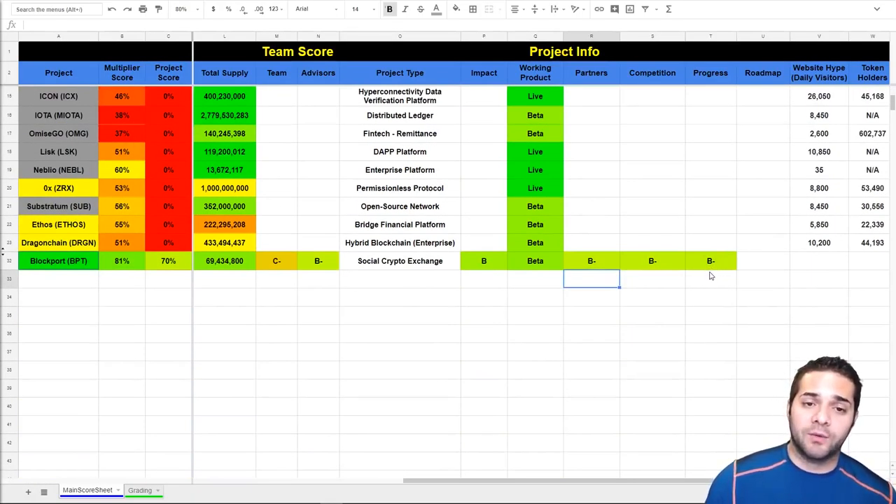
pyautogui.hscroll(3)
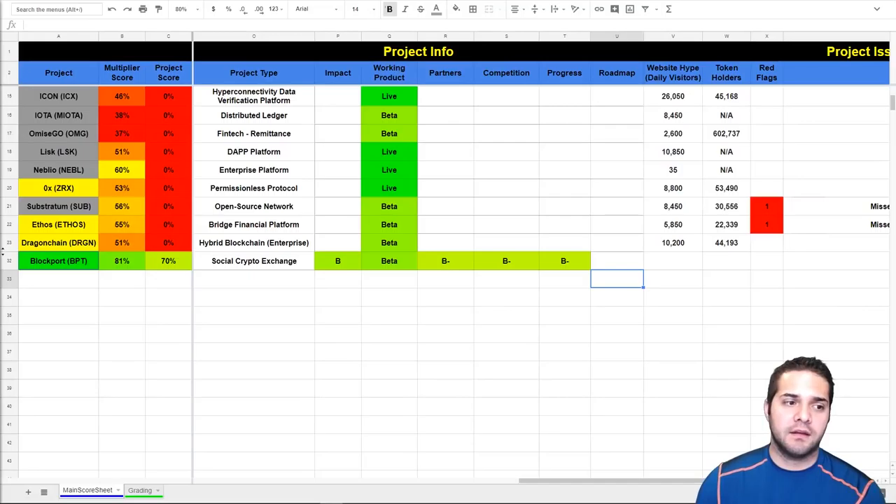
# - Enter an A roadmap grade for Blockport and 3,450 daily website visitors
pyautogui.write('A')
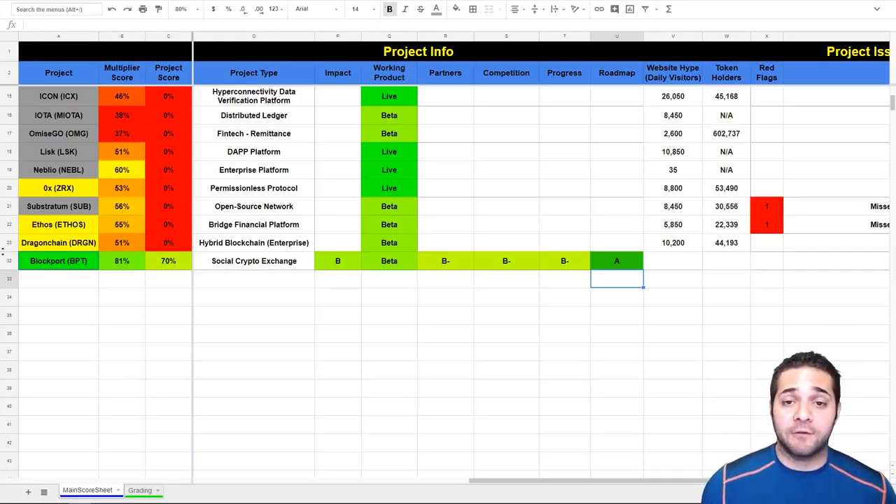
pyautogui.scroll(3)
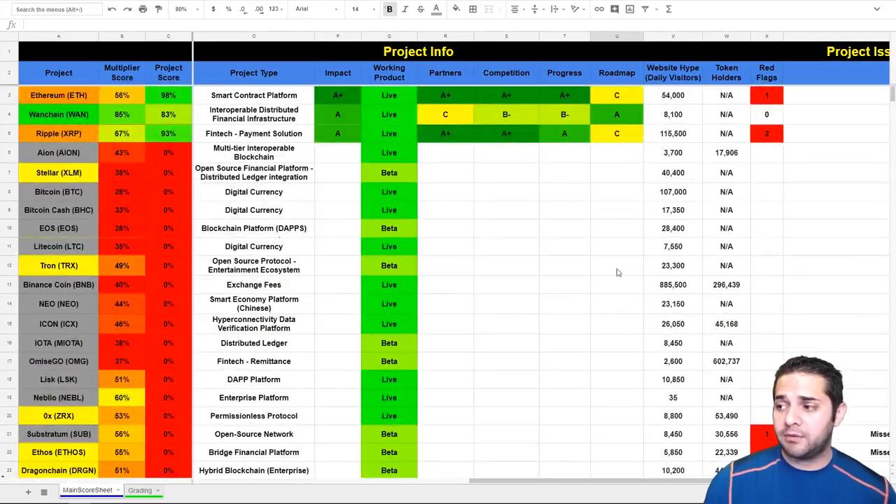
pyautogui.scroll(-3)
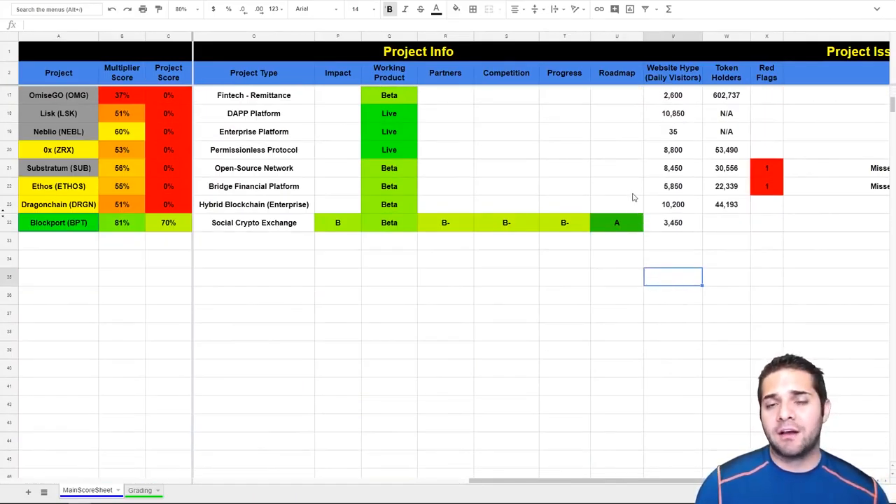
# - Compare other projects' figures and record 13,529 token holders for Blockport
pyautogui.scroll(3)
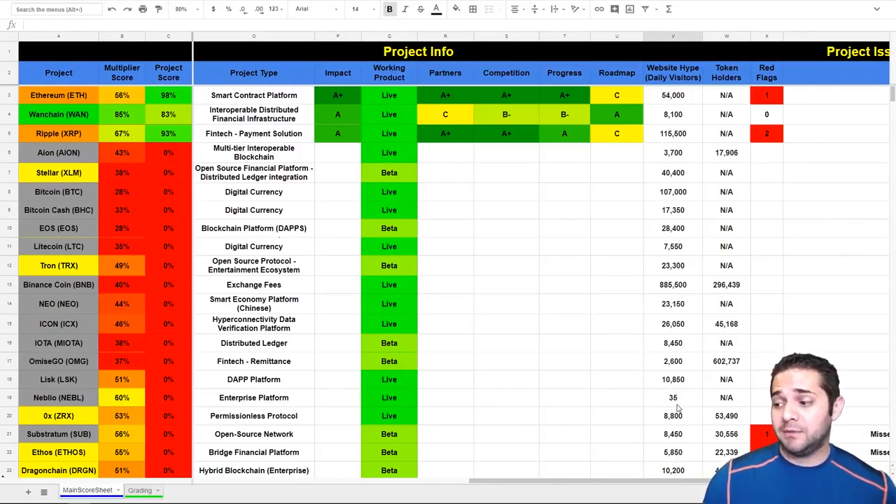
pyautogui.moveTo(677, 288)
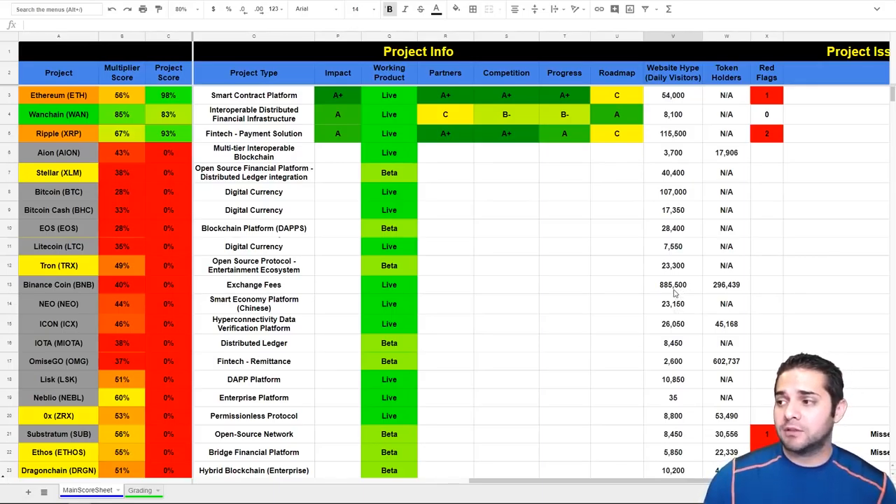
pyautogui.scroll(-3)
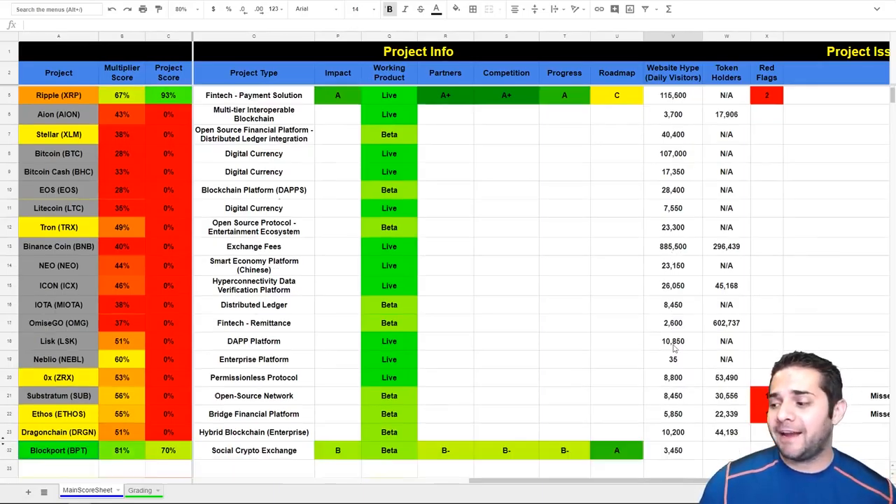
pyautogui.scroll(-3)
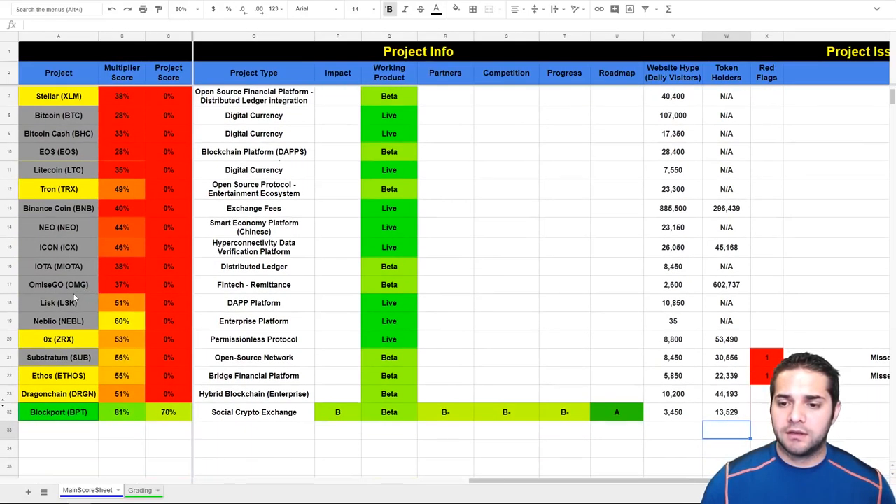
# - Check another project's token holders formula, then record 0 red flags for Blockport
pyautogui.click(725, 339)
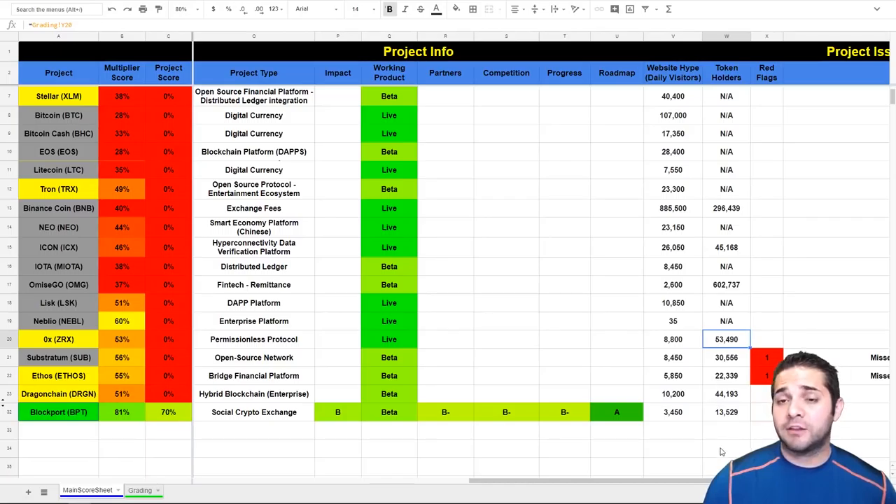
pyautogui.click(725, 429)
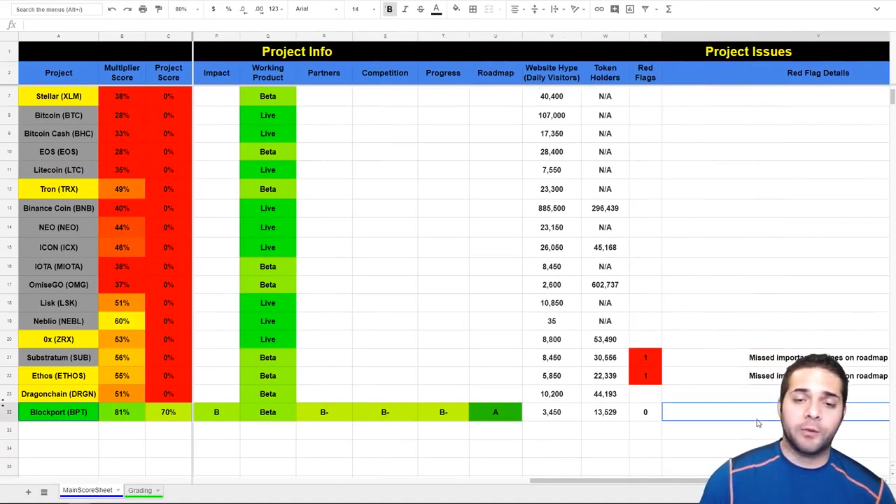
pyautogui.hscroll(3)
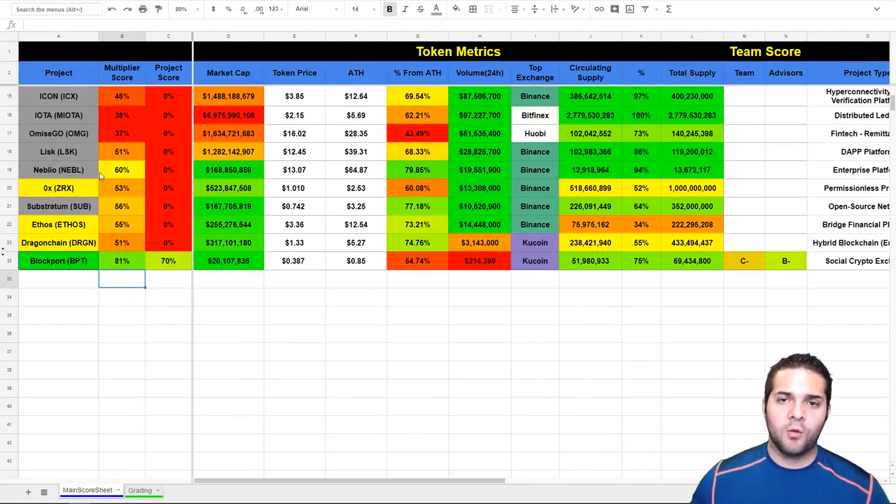